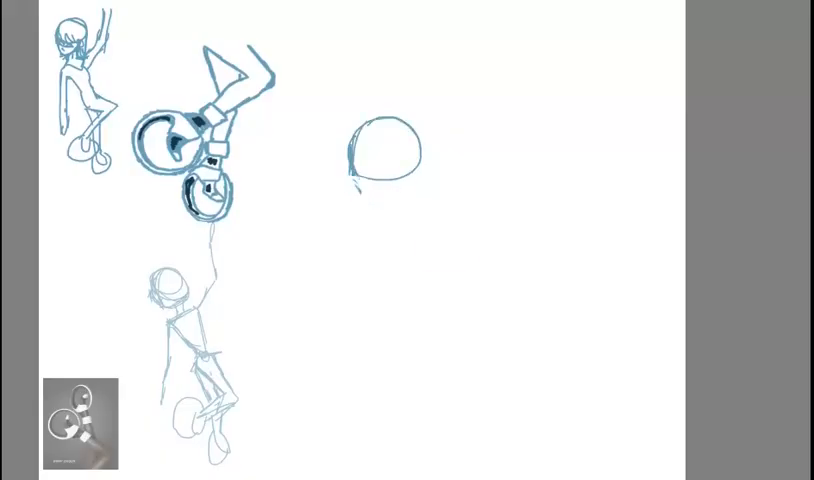
Sketch the start of the larger girl figure's head on the right of the canvas.
{"action": "left_click_drag", "start_coordinate": [360, 130], "coordinate": [384, 200]}
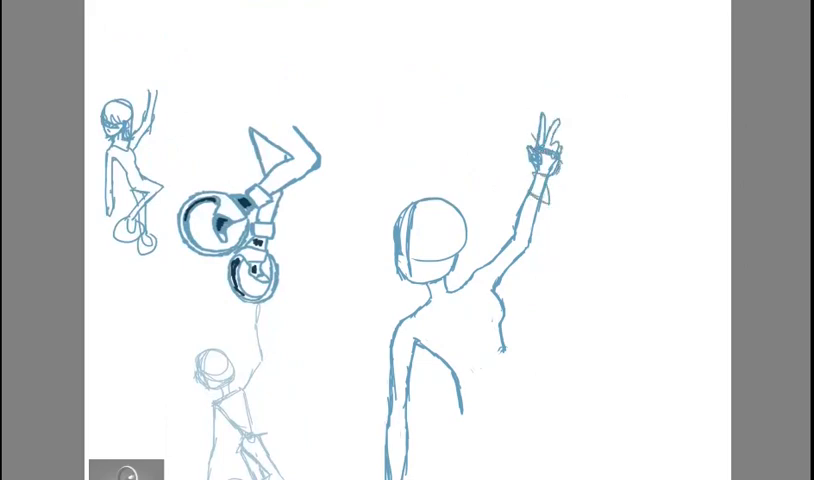
{"action": "scroll", "scroll_direction": "down", "scroll_amount": 3}
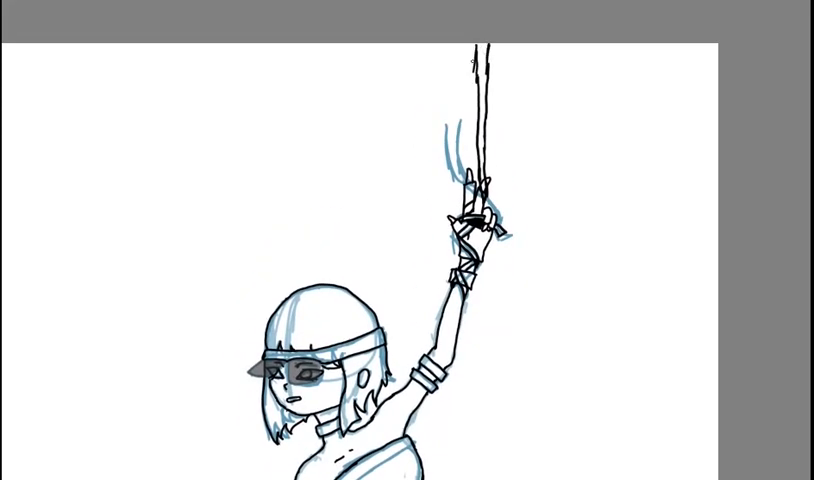
Scroll the canvas down to view the figure below the rope.
{"action": "scroll", "scroll_direction": "down", "scroll_amount": 3}
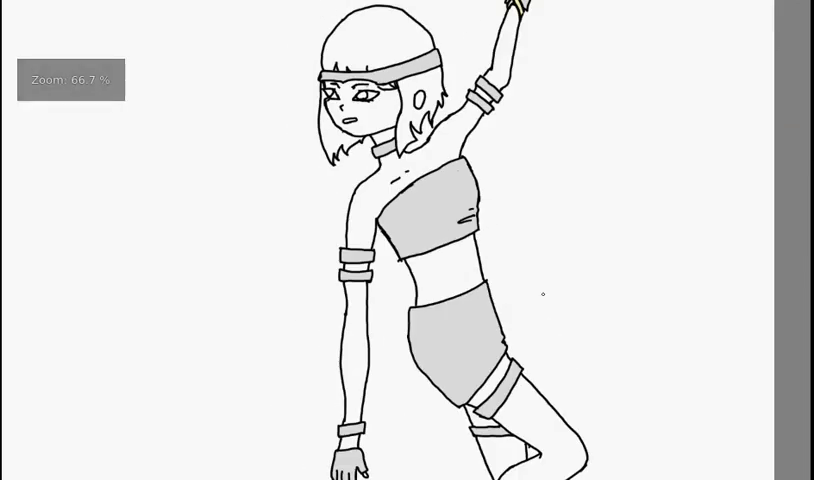